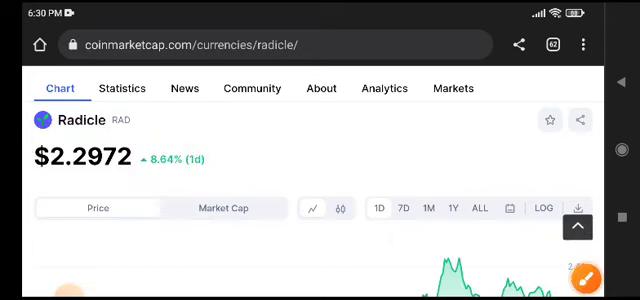
scroll("up", 3)
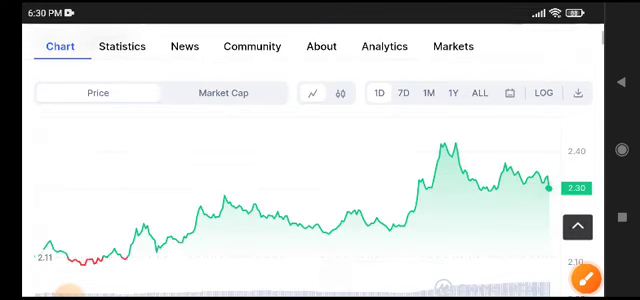
scroll("down", 3)
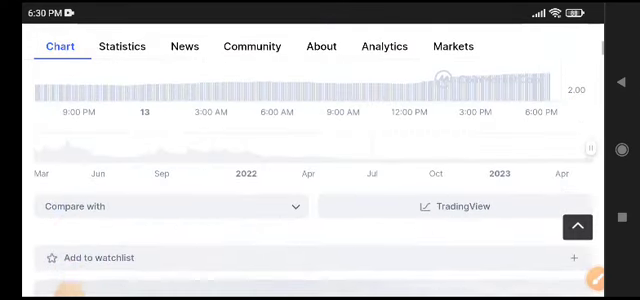